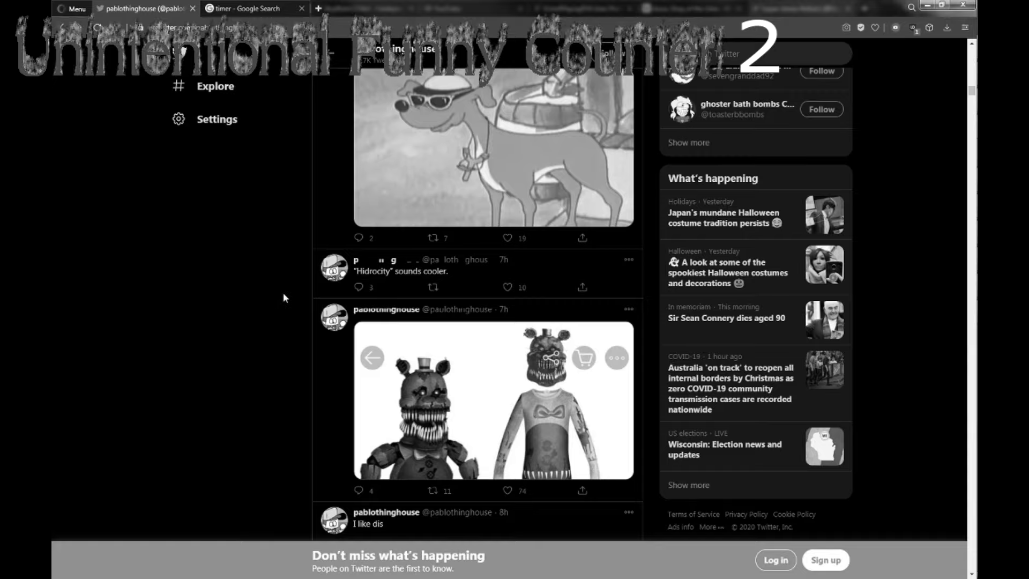
scroll(down, 3)
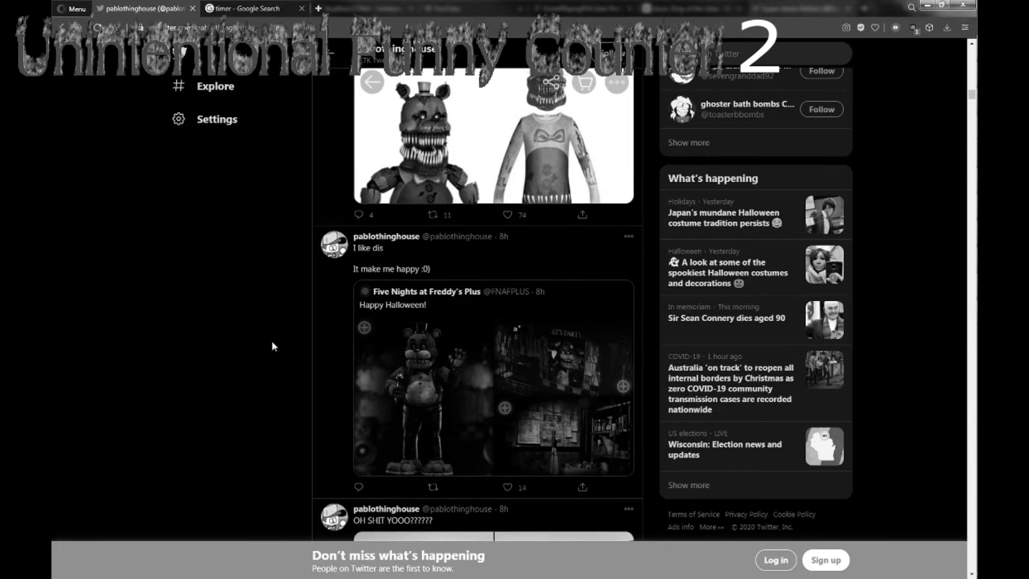
scroll(down, 3)
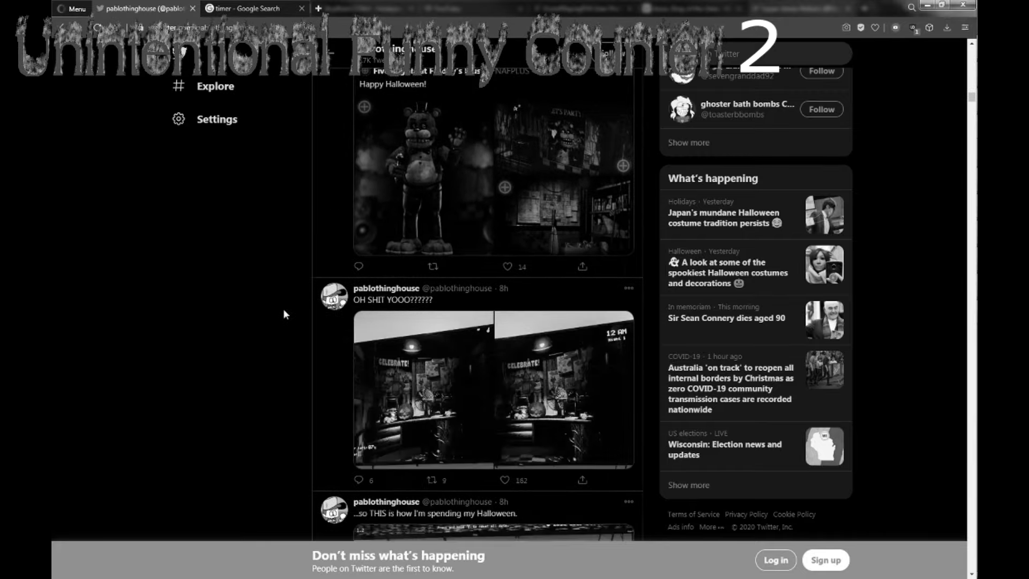
scroll(down, 3)
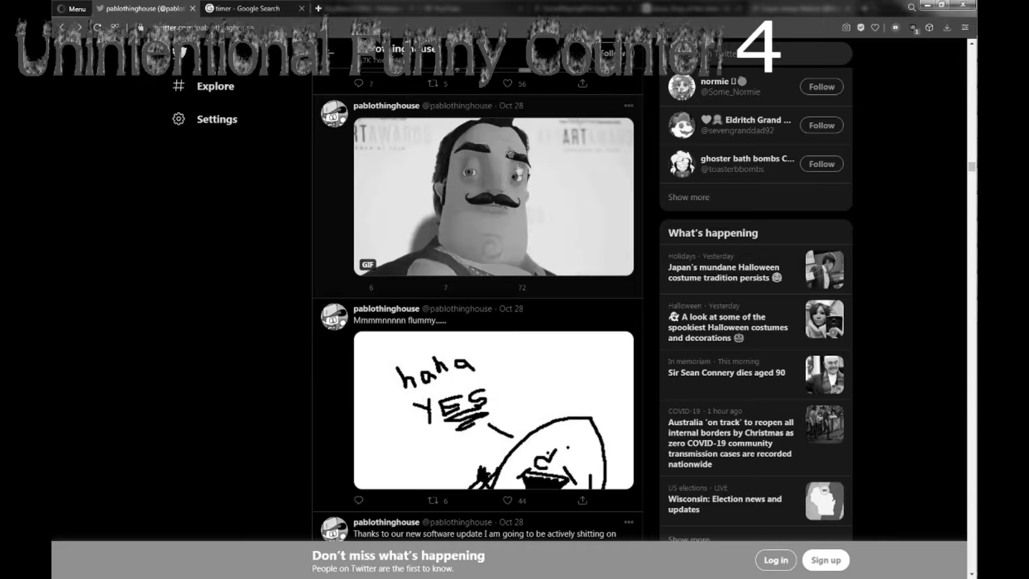
- Scroll through the October 28 tweets past the Eddsworld birthday retweet to October 27 posts
scroll(down, 3)
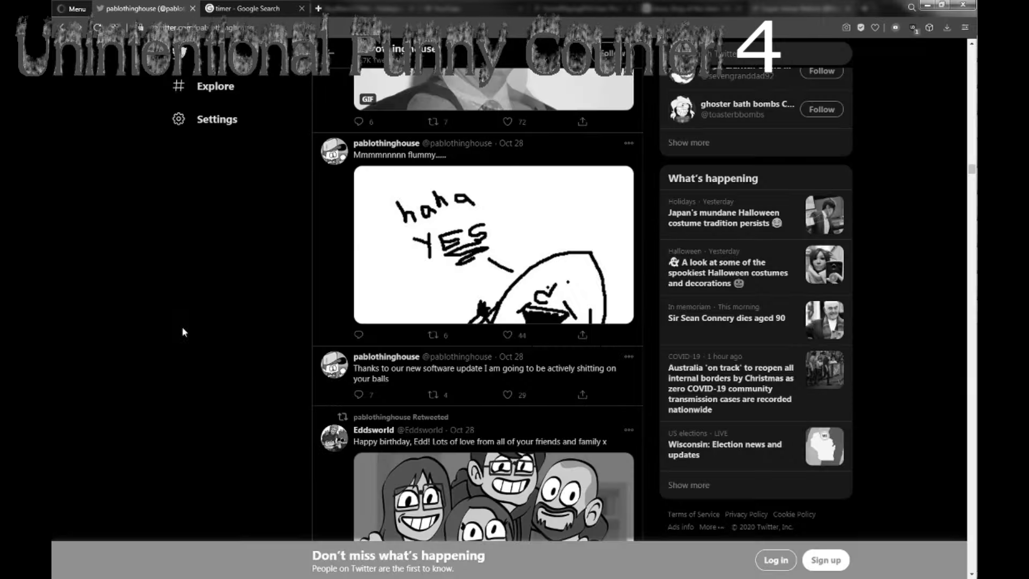
scroll(down, 3)
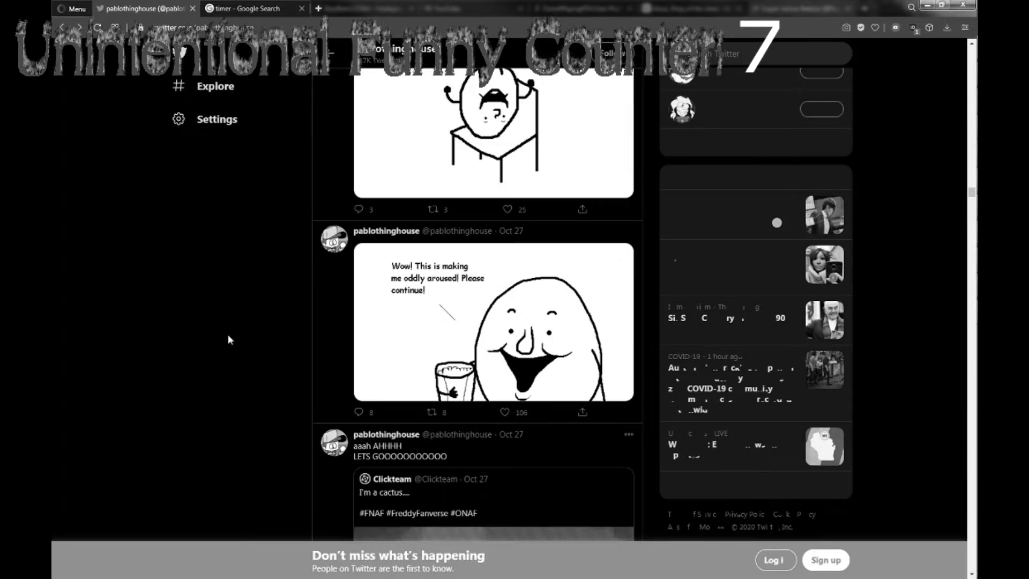
- Scroll the profile timeline through the October 27 to October 23 tweets
scroll(down, 3)
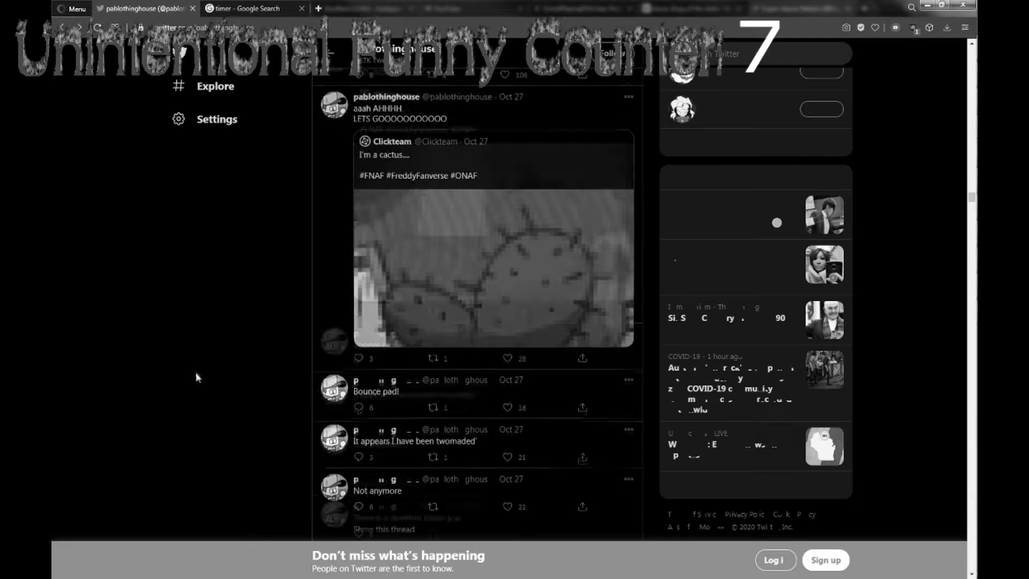
scroll(down, 3)
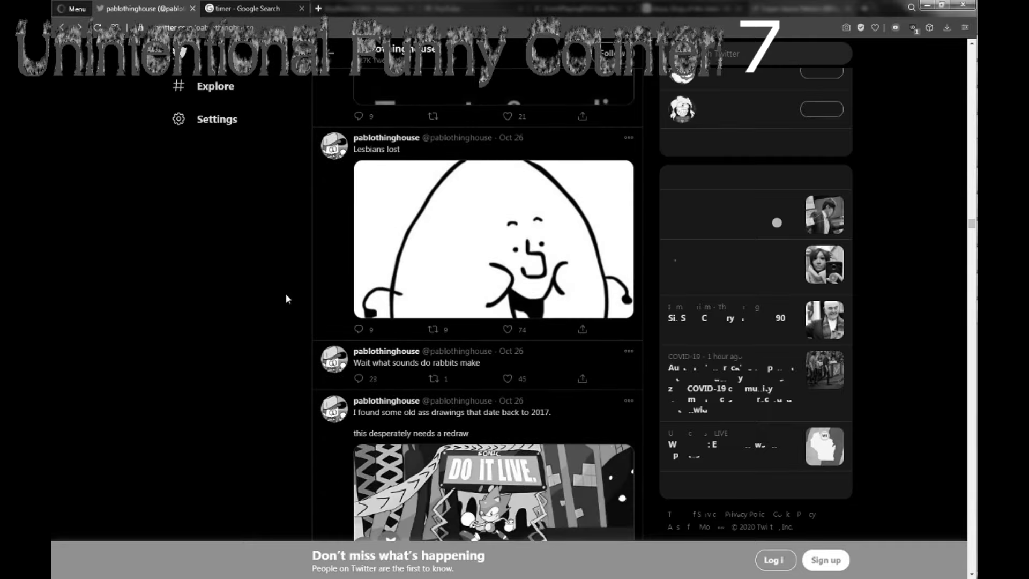
scroll(down, 3)
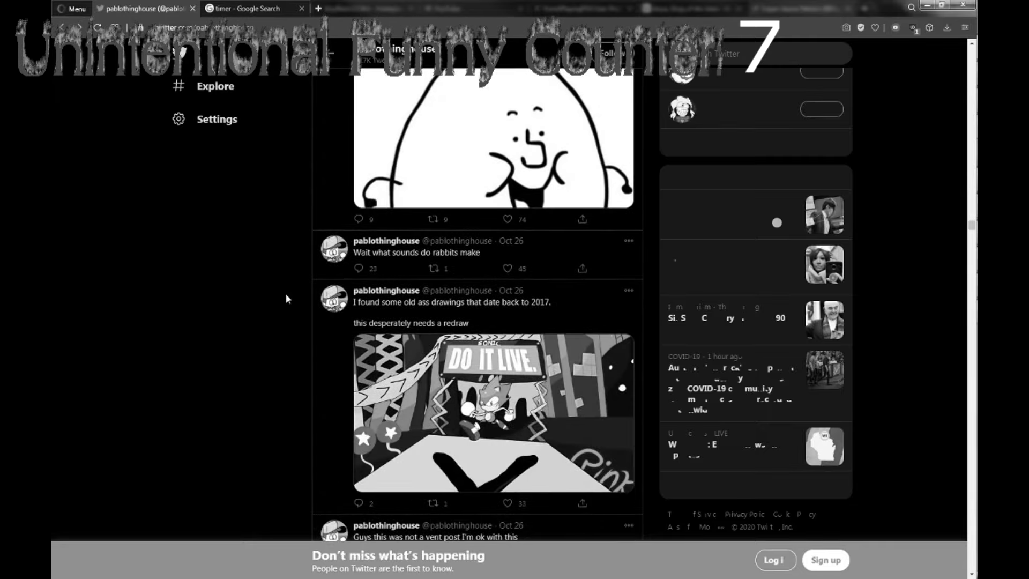
scroll(down, 3)
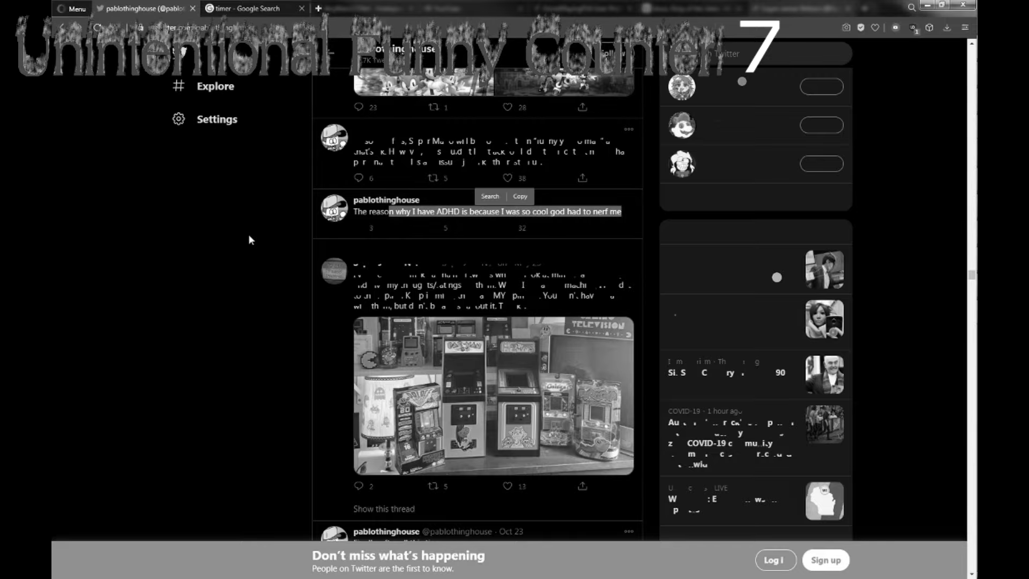
scroll(down, 3)
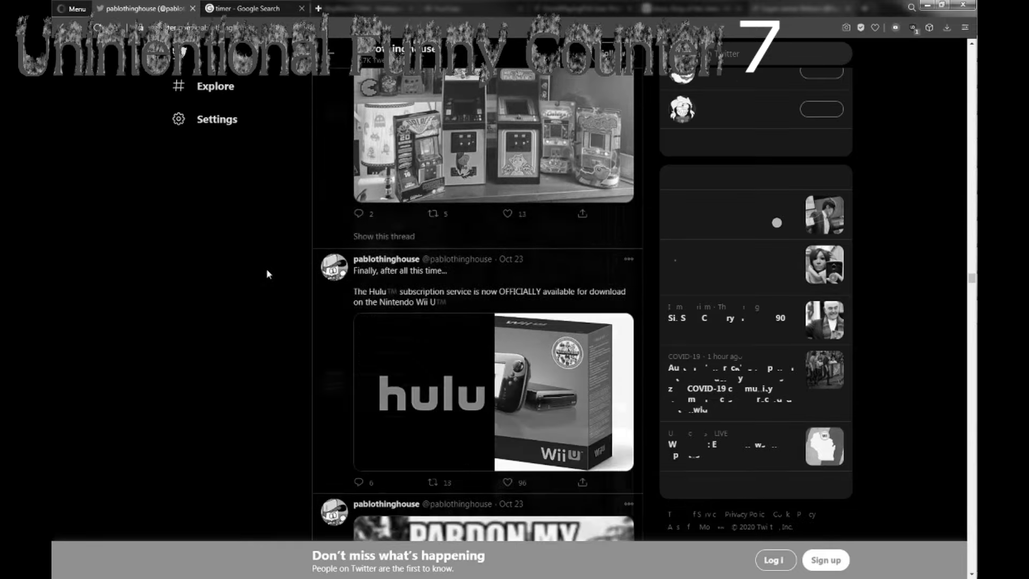
- Check the remaining time on the Google timer, then return to Twitter toward the Inktober drawings
click(246, 8)
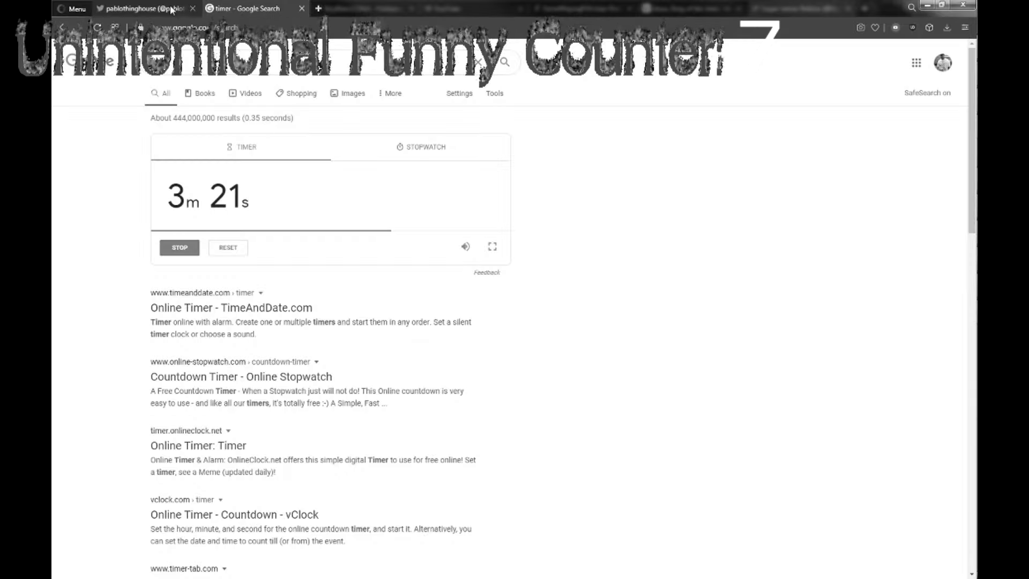
click(137, 8)
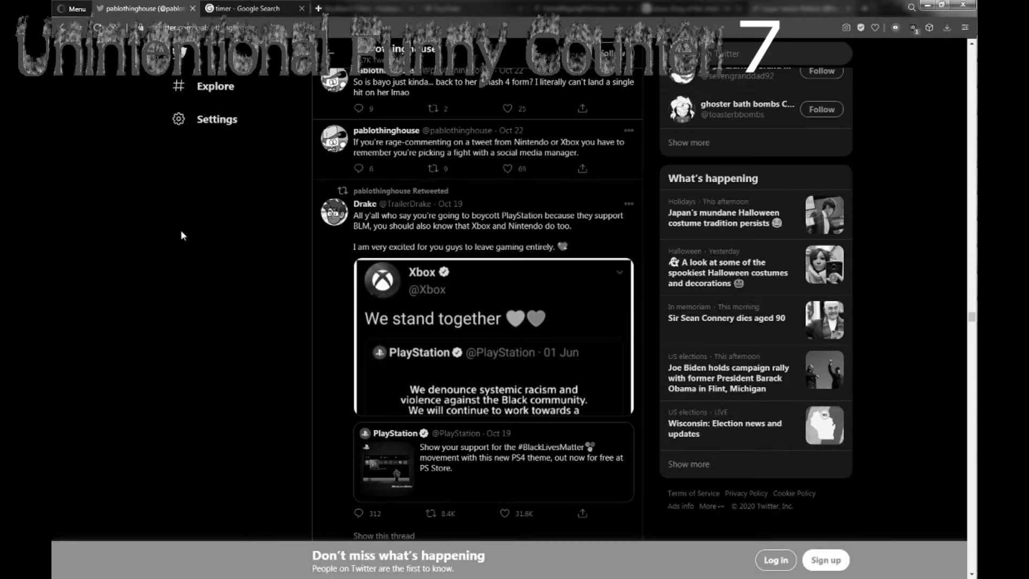
scroll(down, 3)
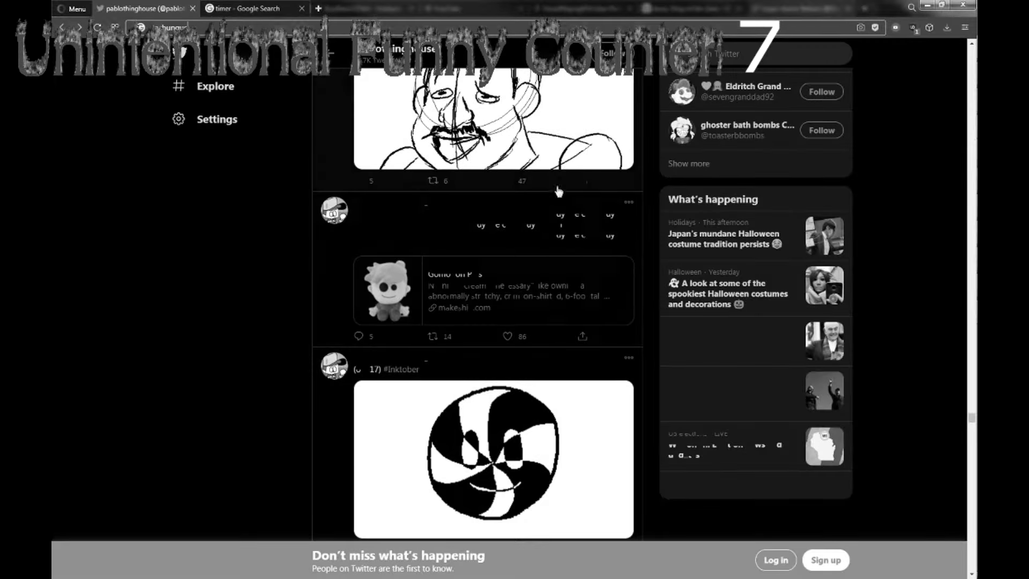